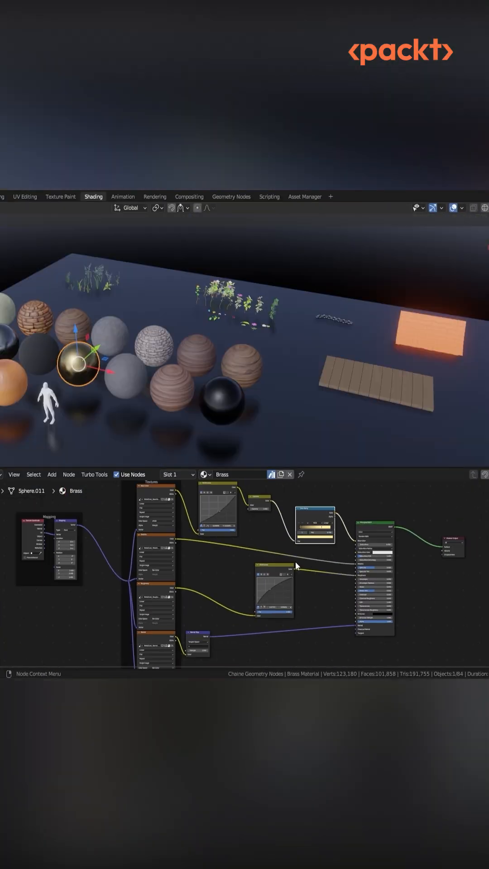
- Select other material spheres to show their node setups, ending on Broken Walls
{"action": "left_click", "coordinate": [34, 319]}
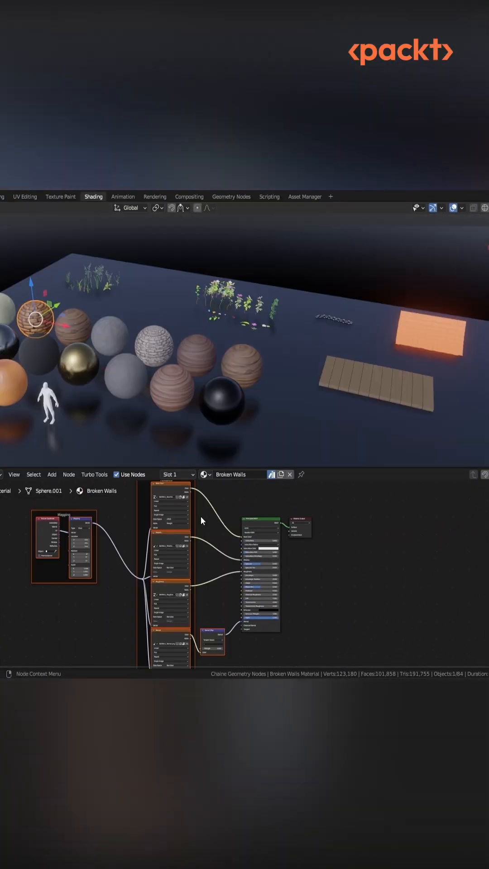
{"action": "left_click", "coordinate": [154, 346]}
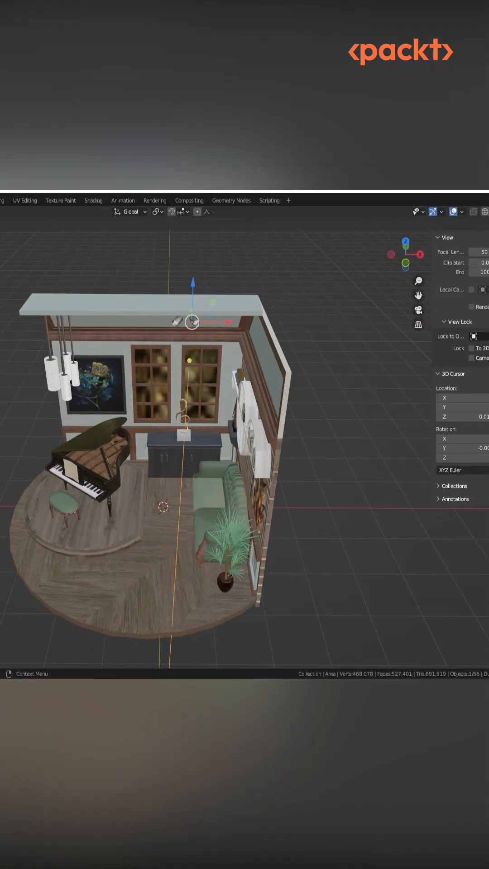
- Show the lit isometric room with the grand piano, sofa and potted plant
{"action": "left_click", "coordinate": [94, 201]}
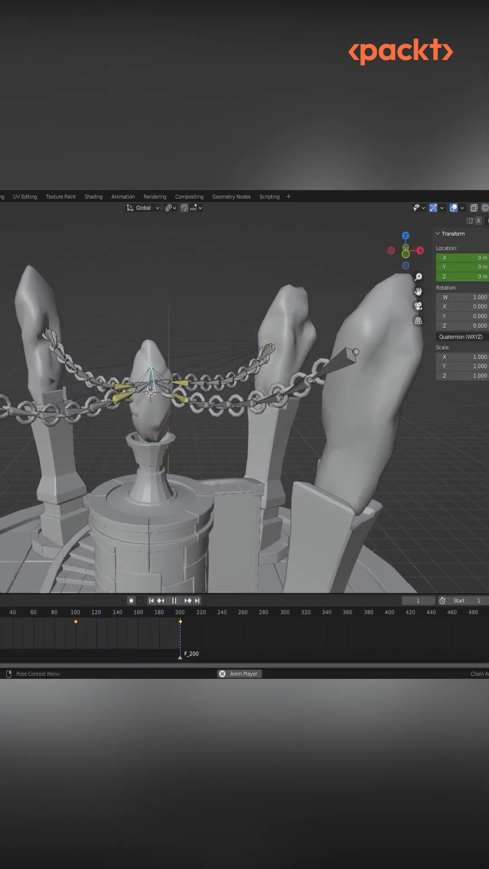
- Start Timeline playback so the chain swings and the crystal lifts off its pedestal
{"action": "left_click", "coordinate": [49, 631]}
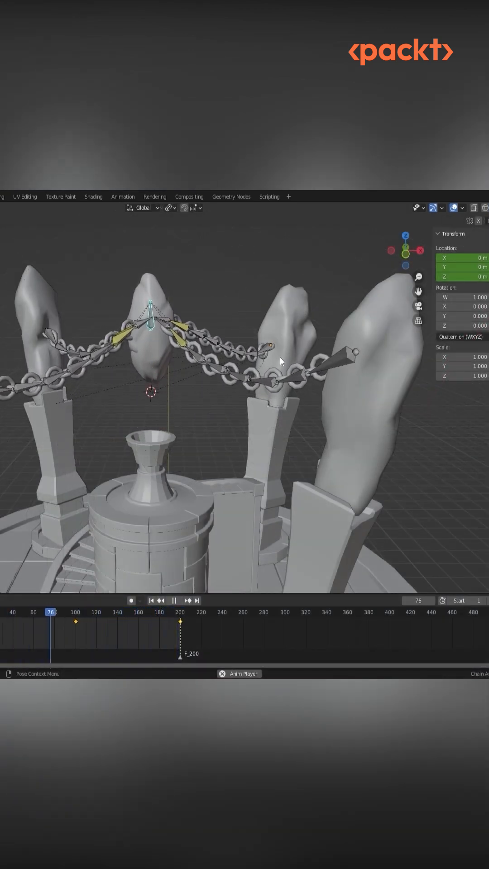